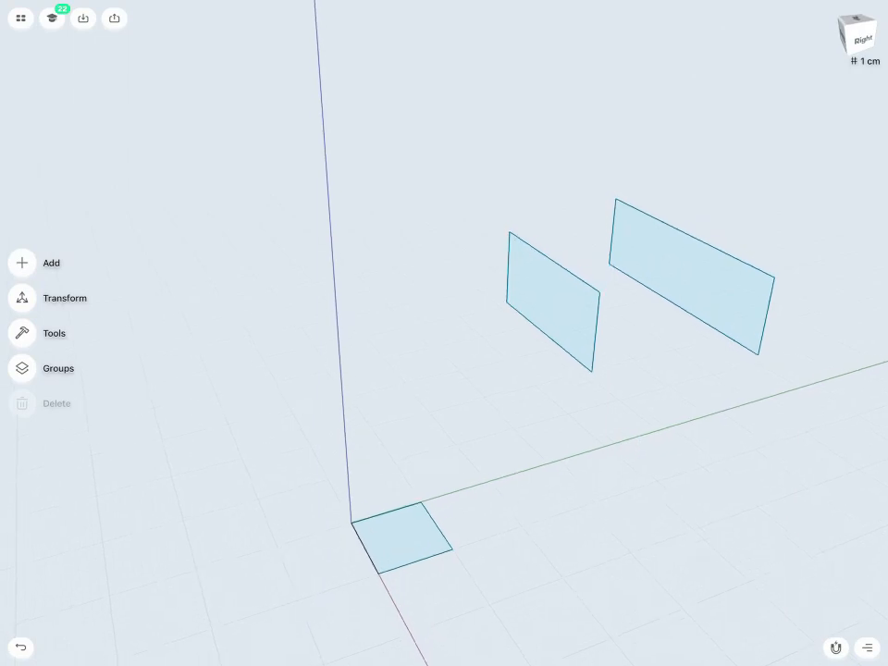
Select the small floor square together with the medium and large upright squares.
click(405, 541)
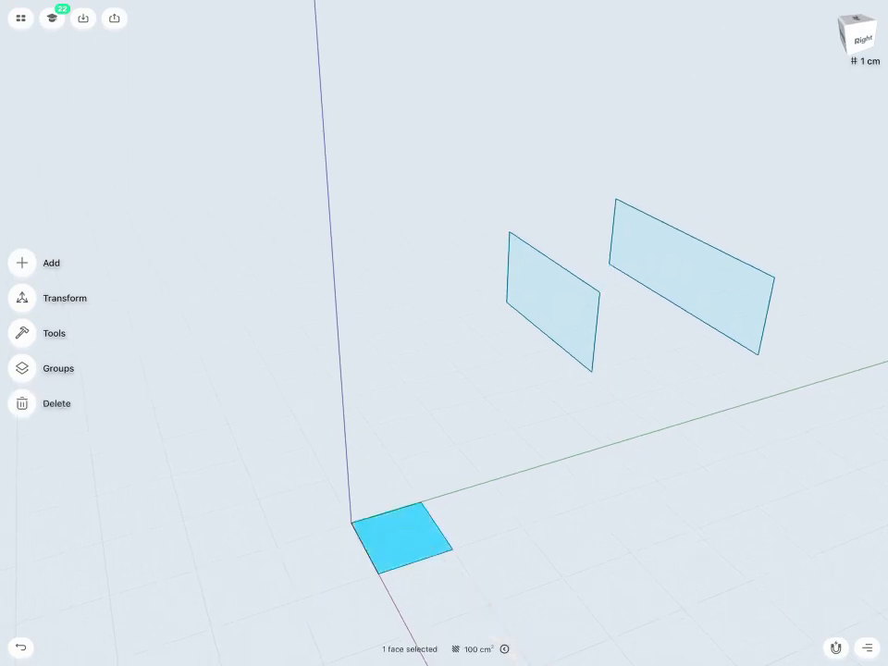
click(551, 296)
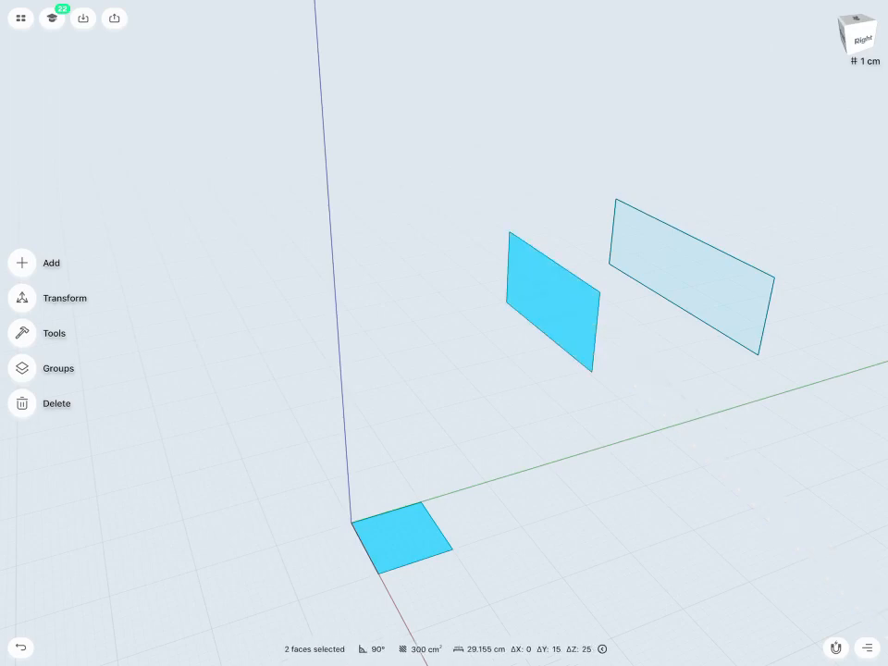
click(688, 268)
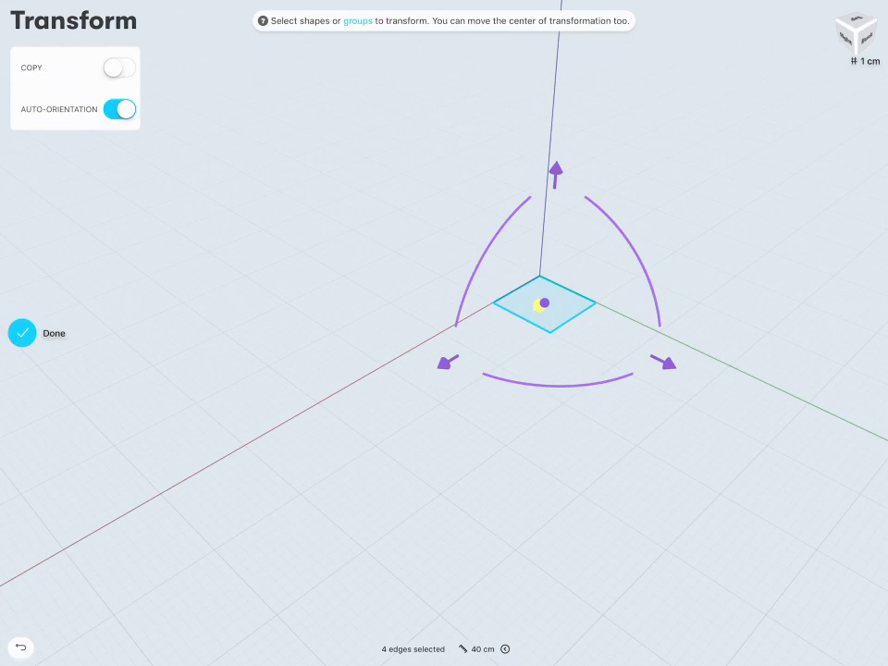
Enable Copy in Transform and drag a copy of the 40 cm square sideways.
click(118, 66)
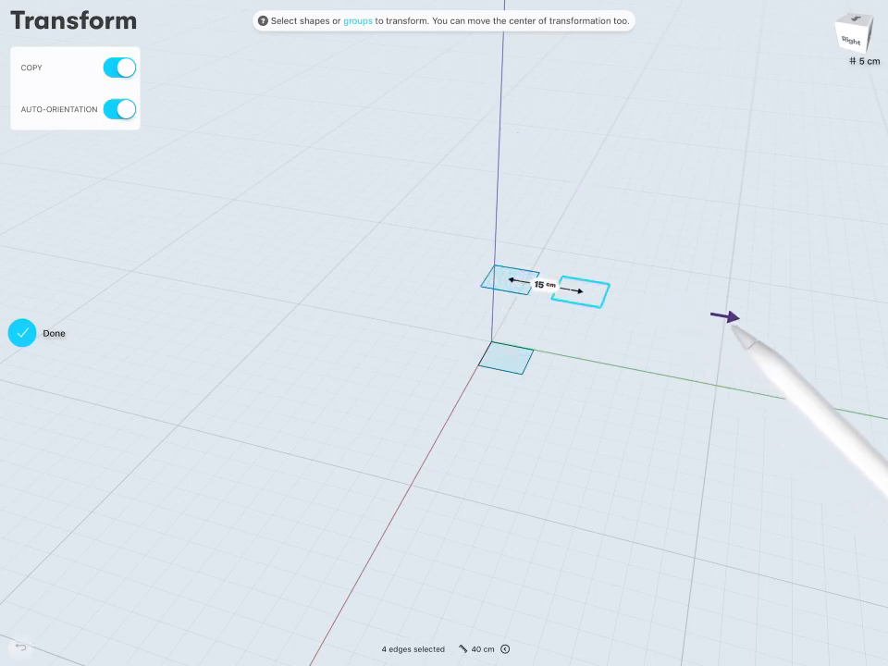
drag(725, 316, 610, 296)
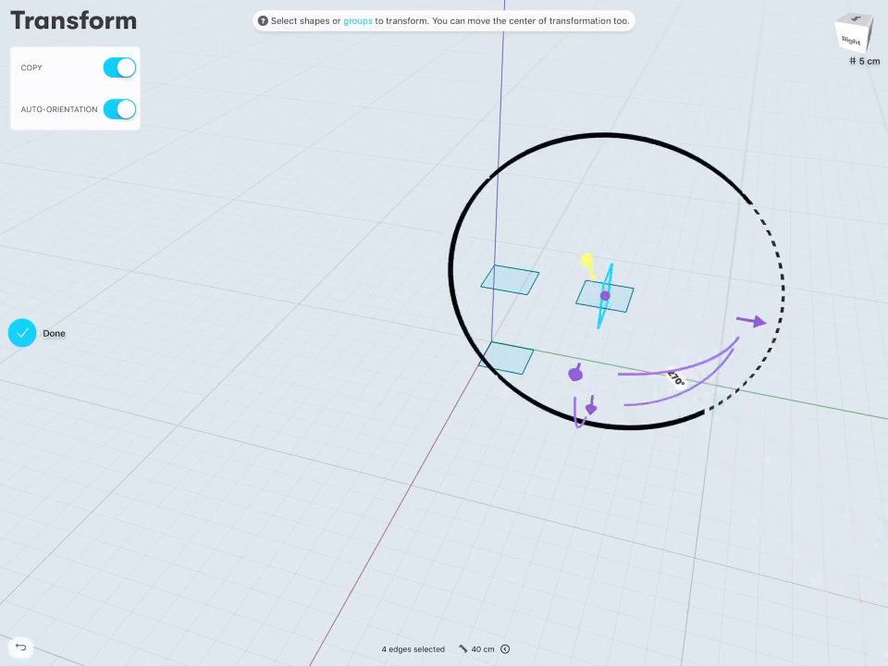
Rotate the copied square to stand upright and finish the transform with Done.
drag(602, 370, 629, 453)
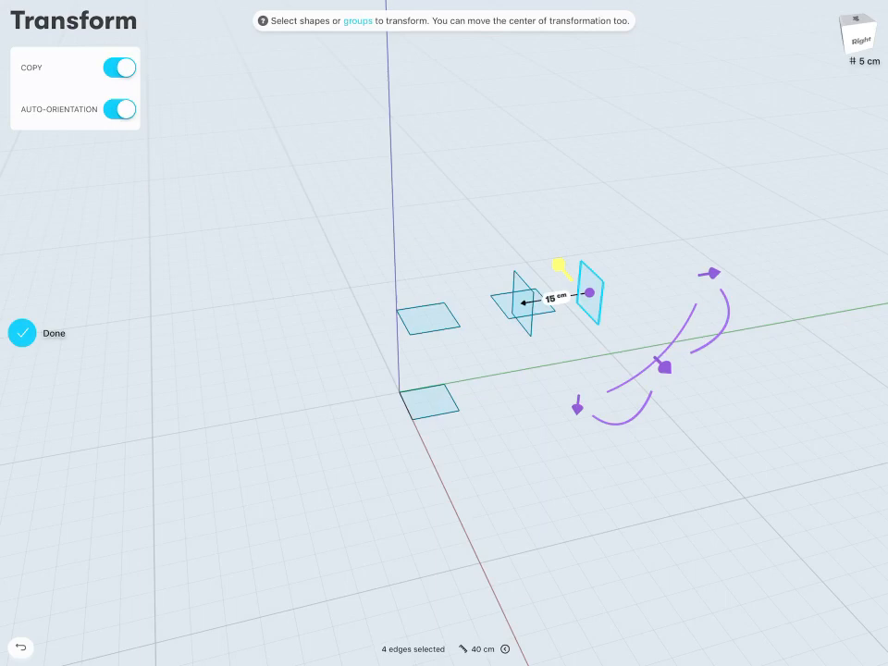
click(39, 333)
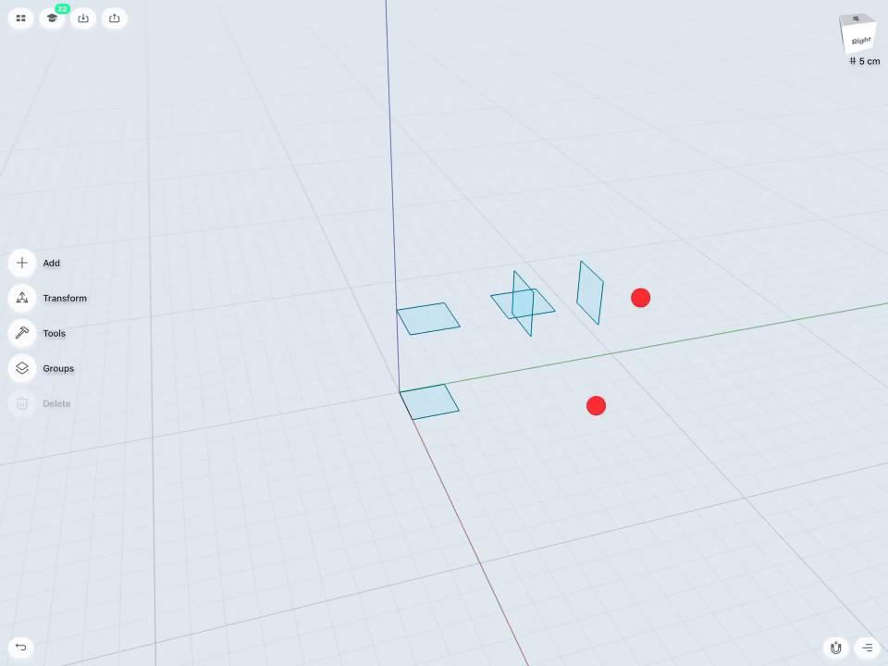
Keep the floor and upright squares, remove the extra flat copies, and check from the side view.
scroll(down, 3)
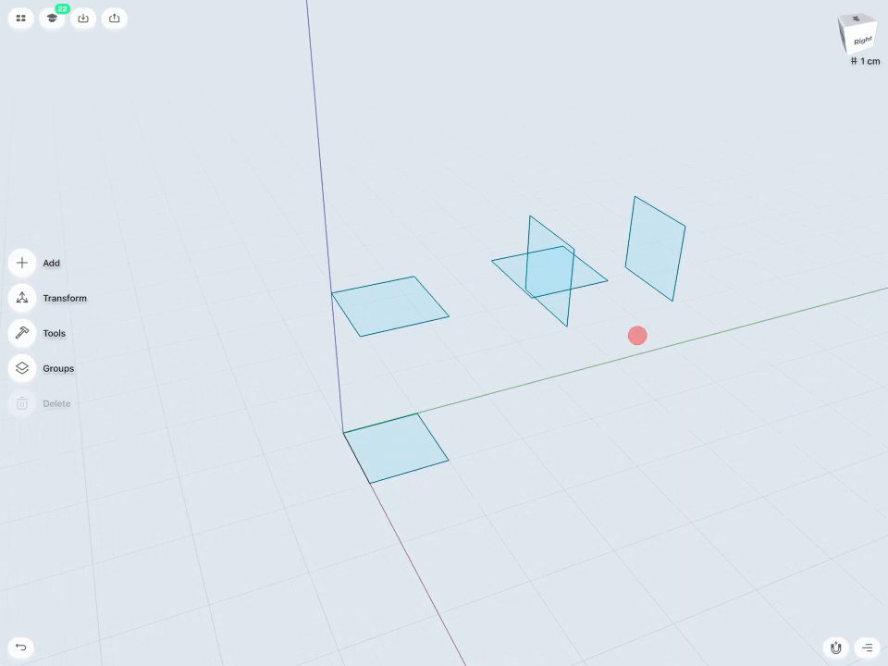
click(398, 453)
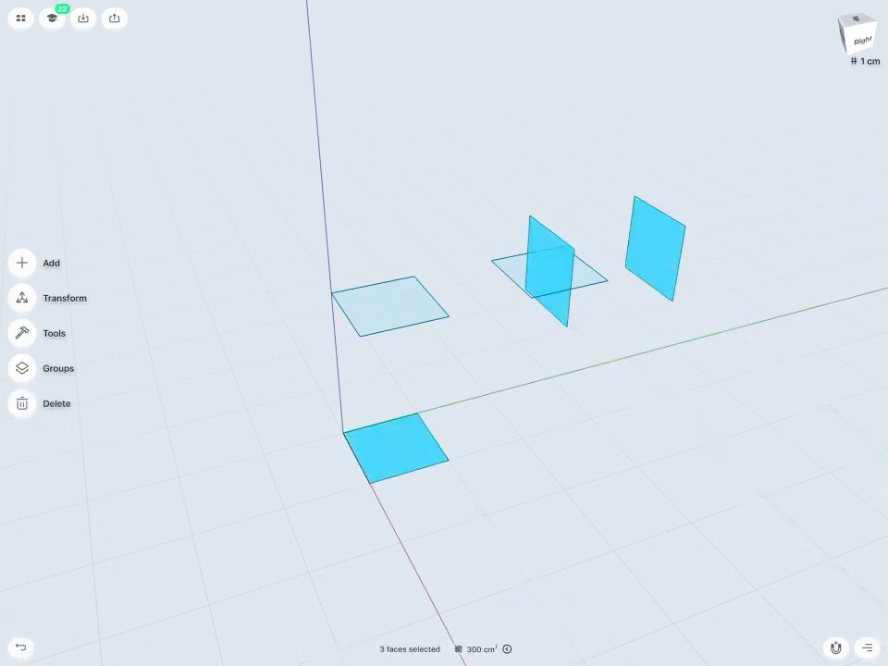
click(389, 300)
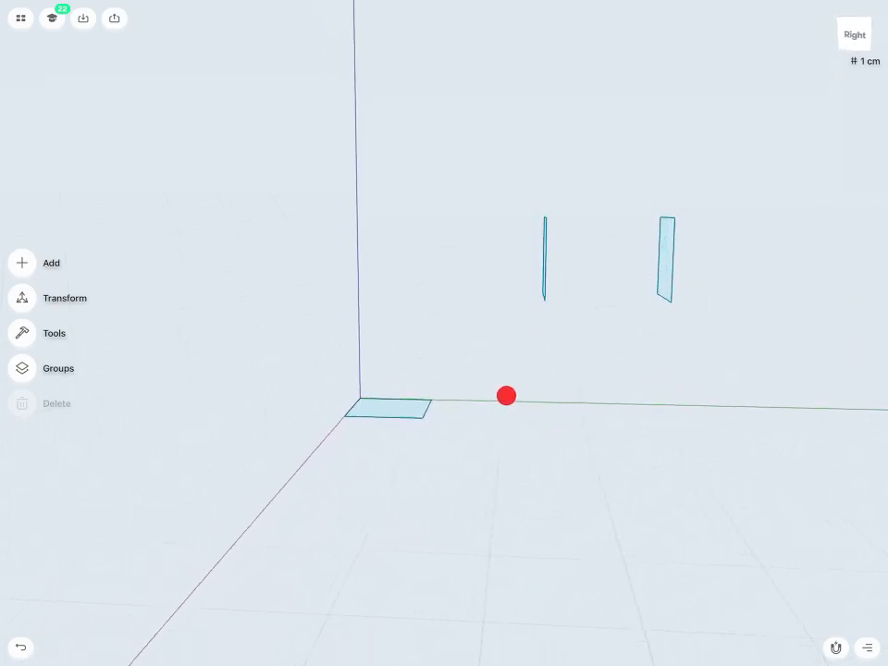
drag(508, 396, 555, 414)
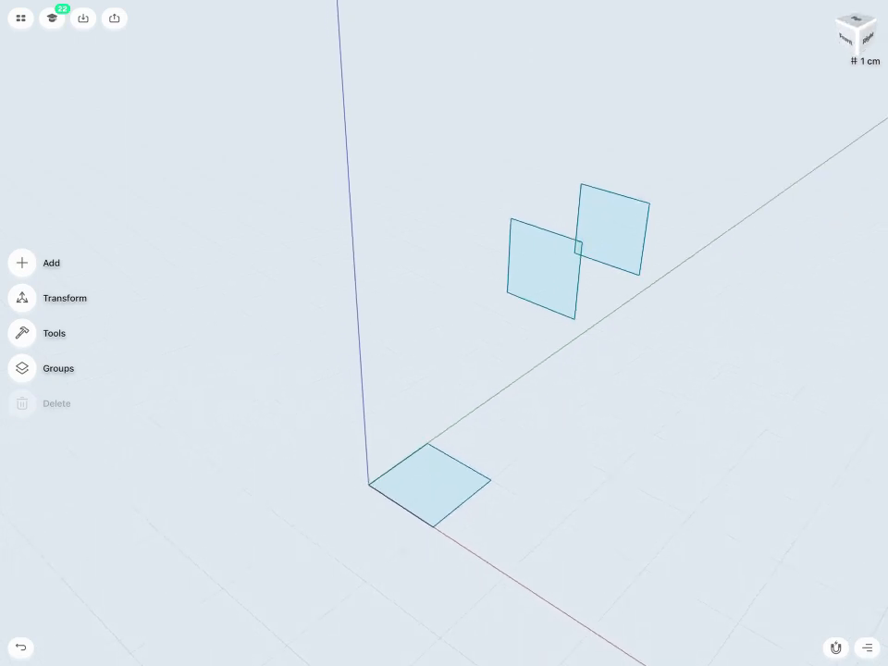
Adjust the upright squares so the three profiles grow in size and stand apart.
click(429, 485)
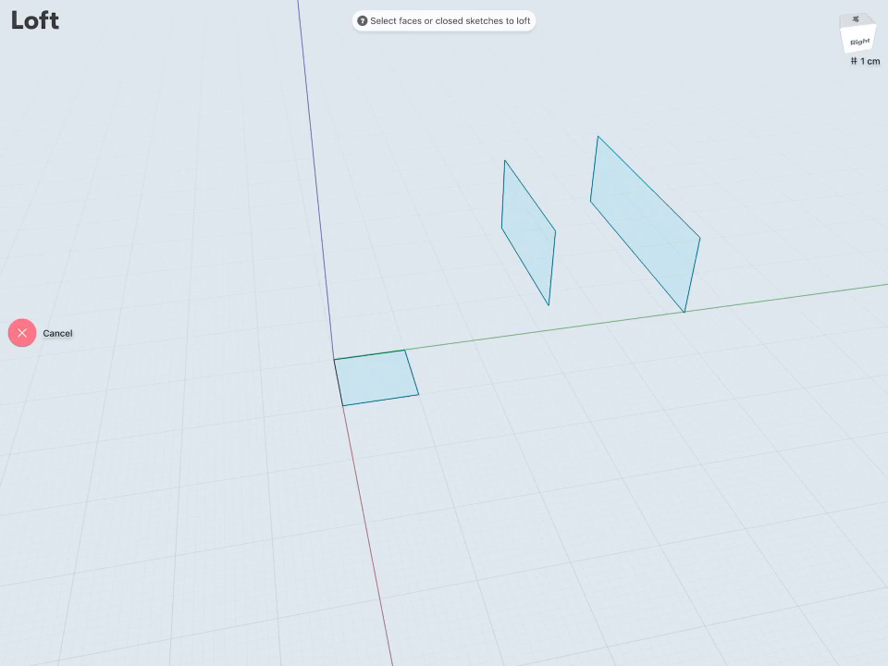
Loft from the floor square through the medium square to the large upright square.
click(377, 379)
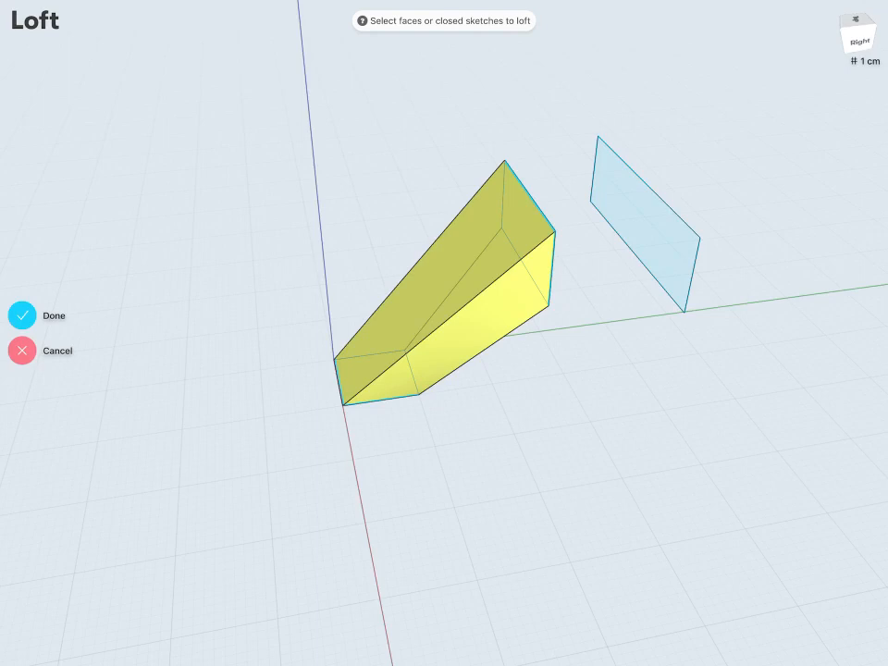
click(644, 231)
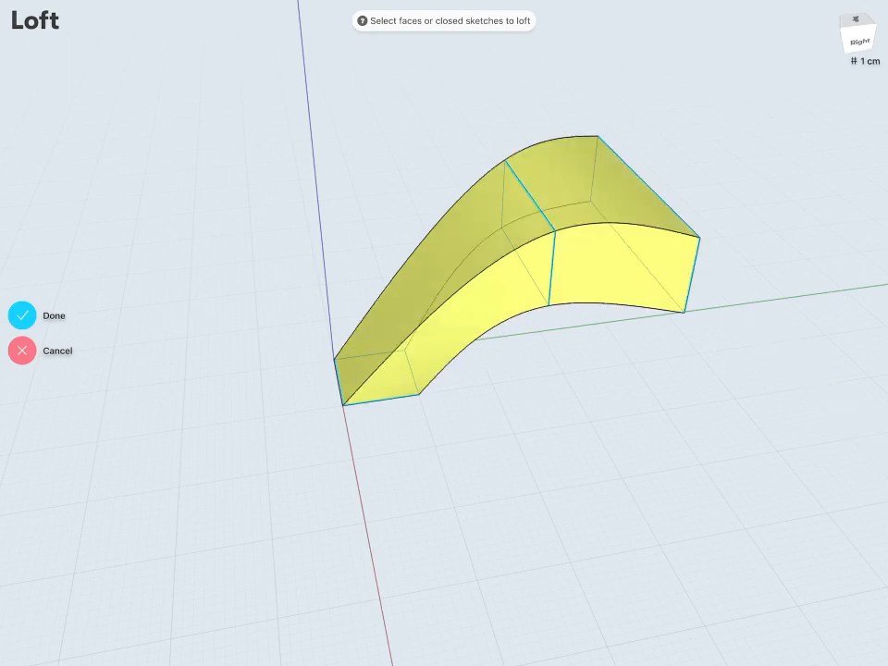